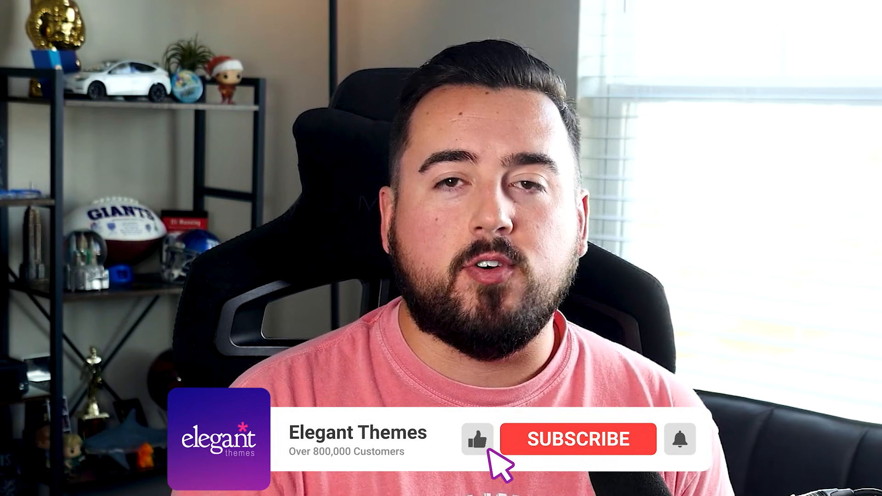
pyautogui.click(578, 439)
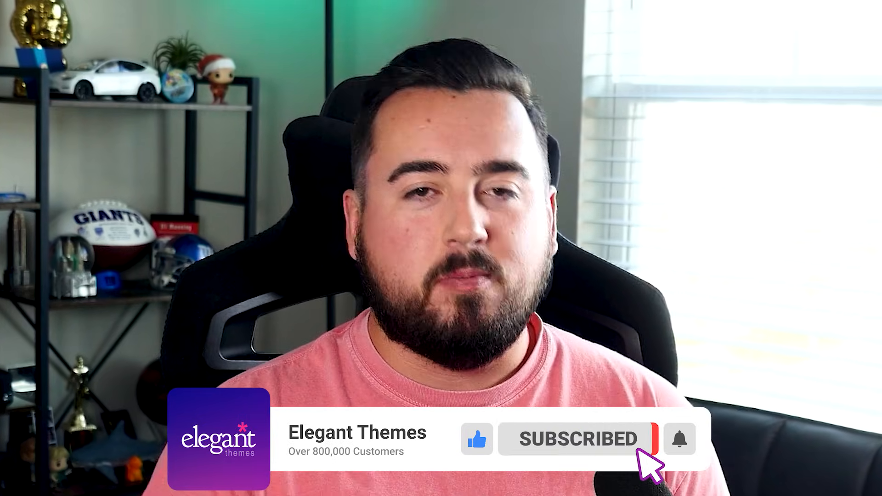
pyautogui.click(680, 439)
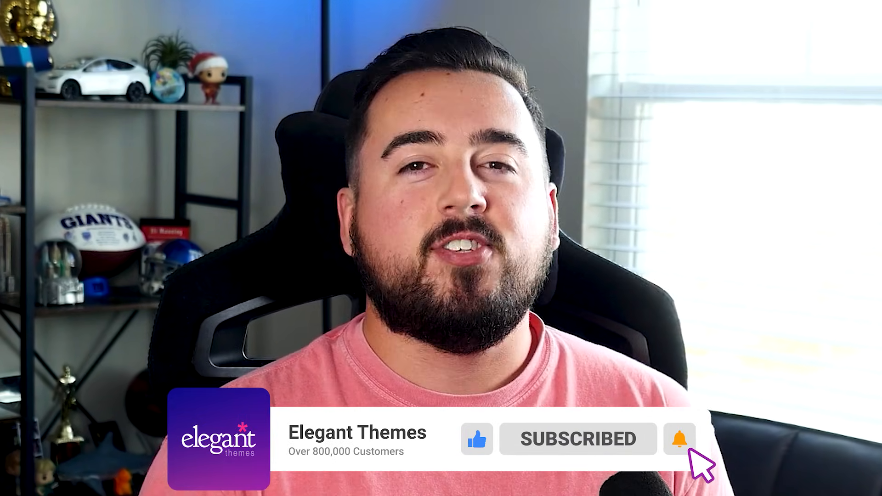